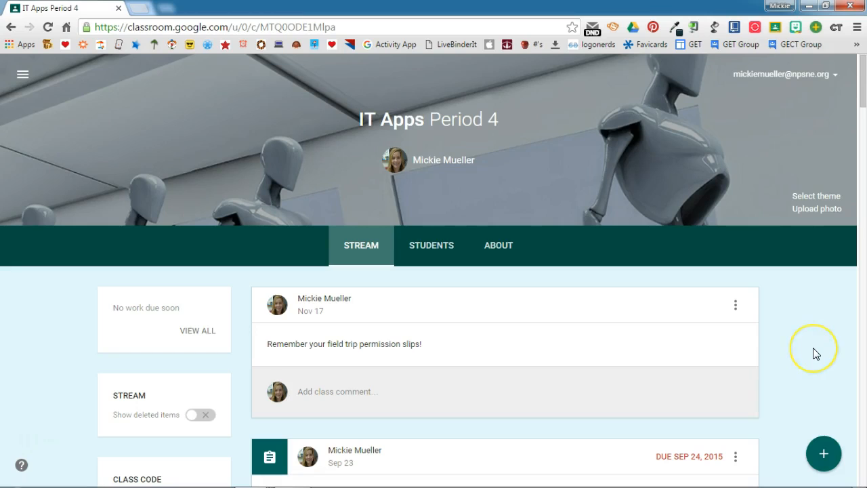
mouse_move(816, 354)
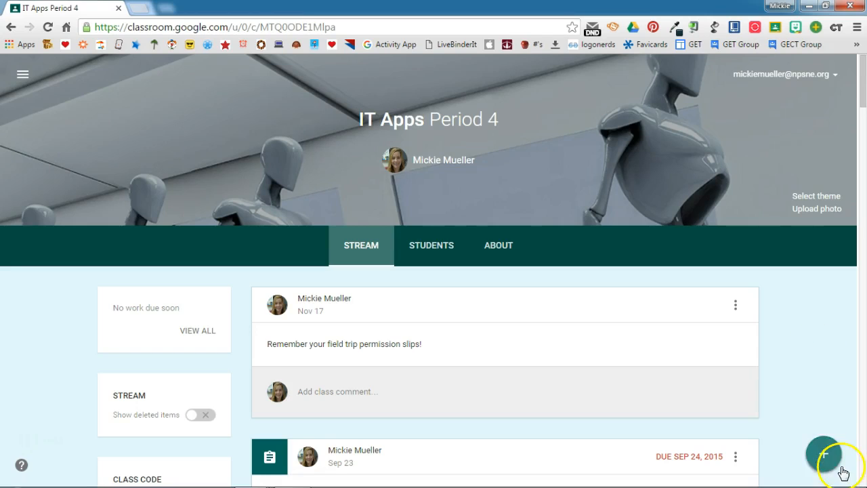
Step: Start a new question post for the IT Apps Period 4 class from the + menu
left_click(823, 452)
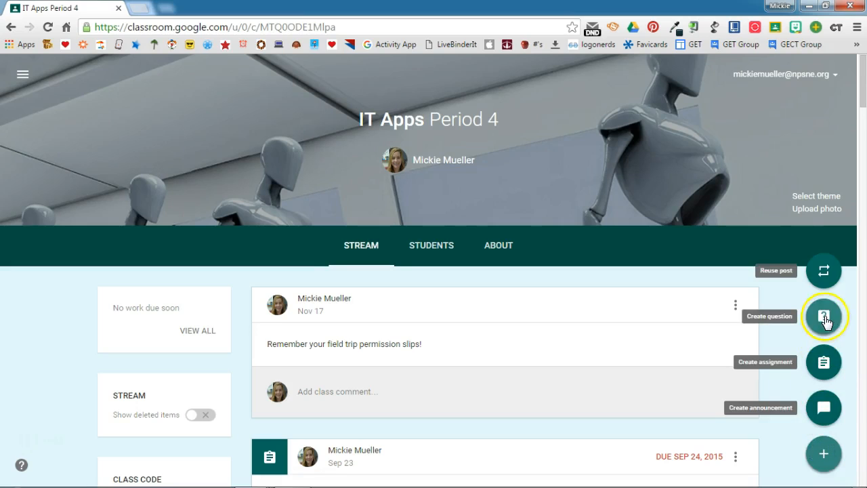
left_click(823, 317)
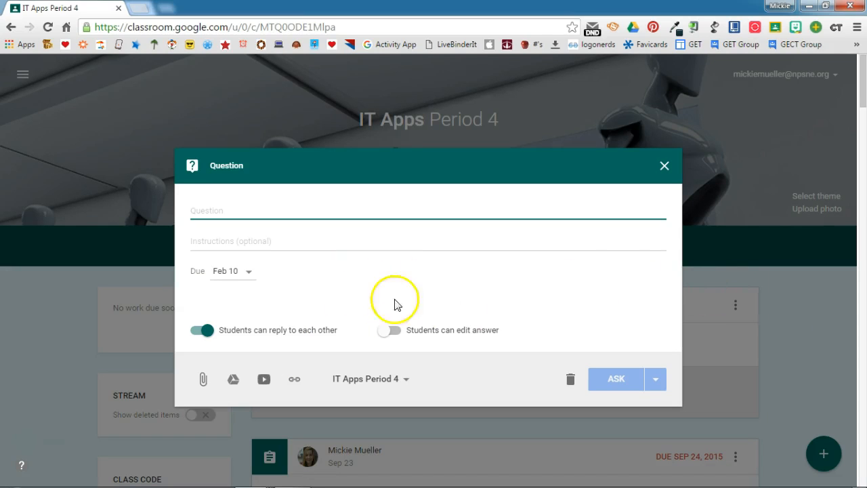
Step: Enter 'What is the difference between RAM and ROM?' and keep IT Apps Period 4 as the class
left_click(217, 216)
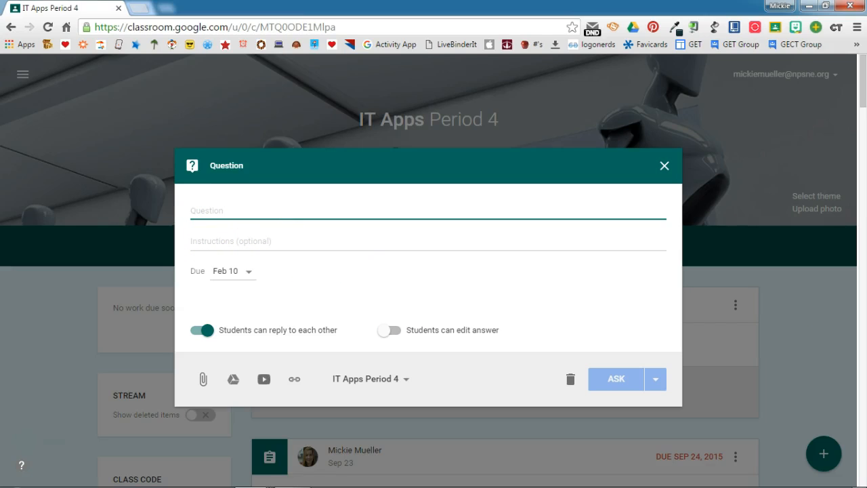
type("What is the difference between RAM and ROM?")
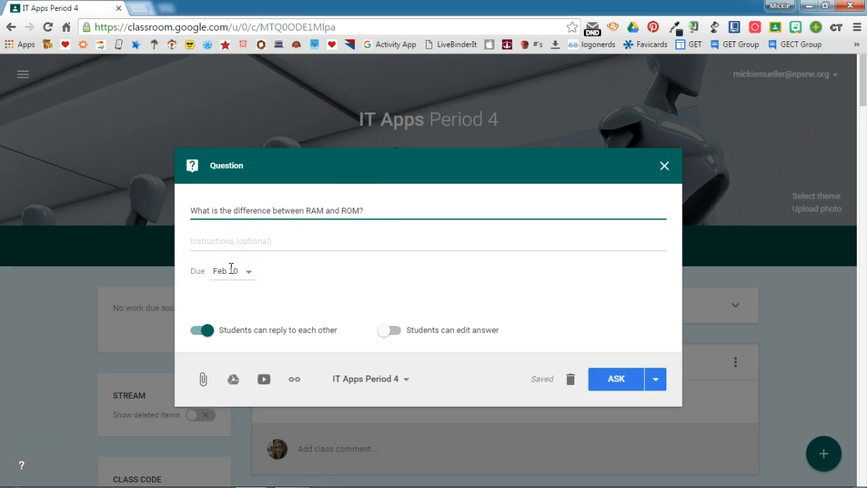
mouse_move(204, 380)
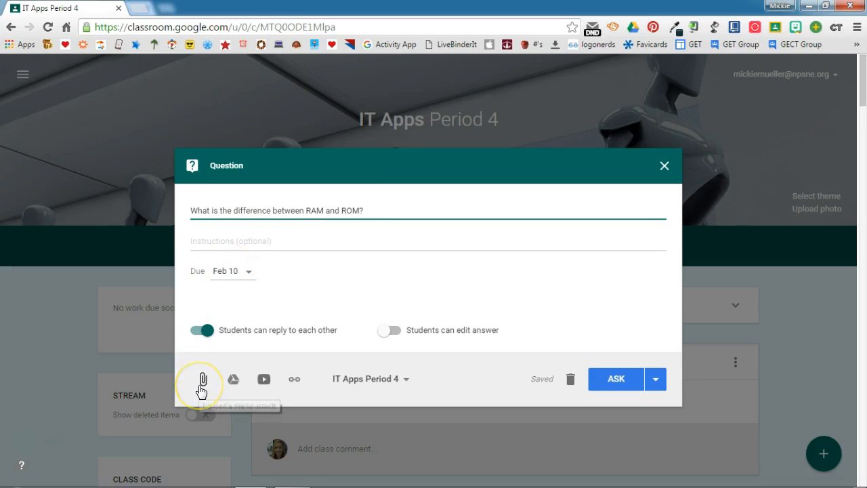
mouse_move(233, 379)
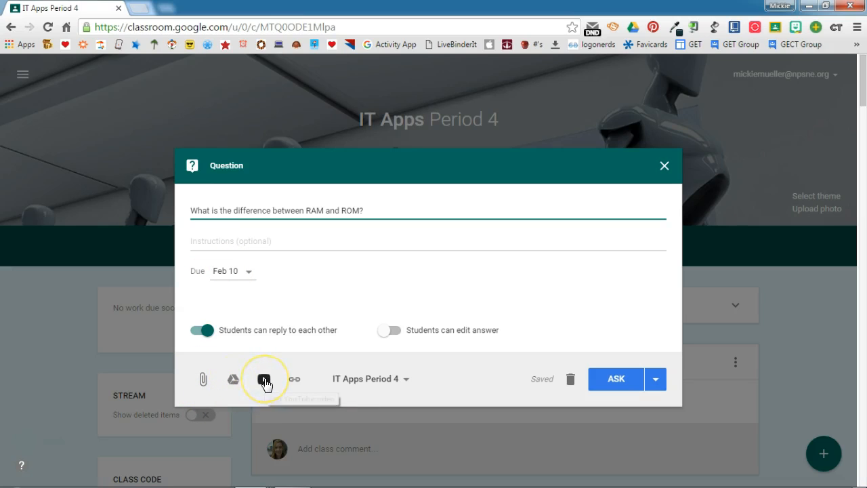
mouse_move(292, 380)
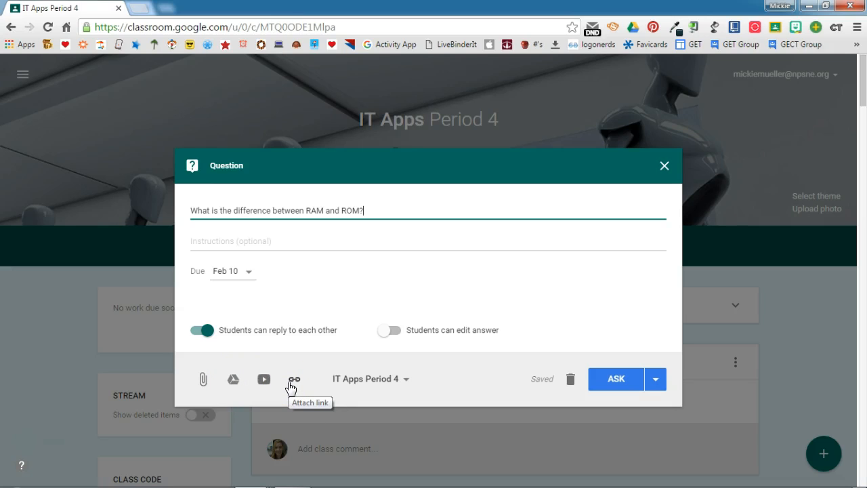
left_click(365, 379)
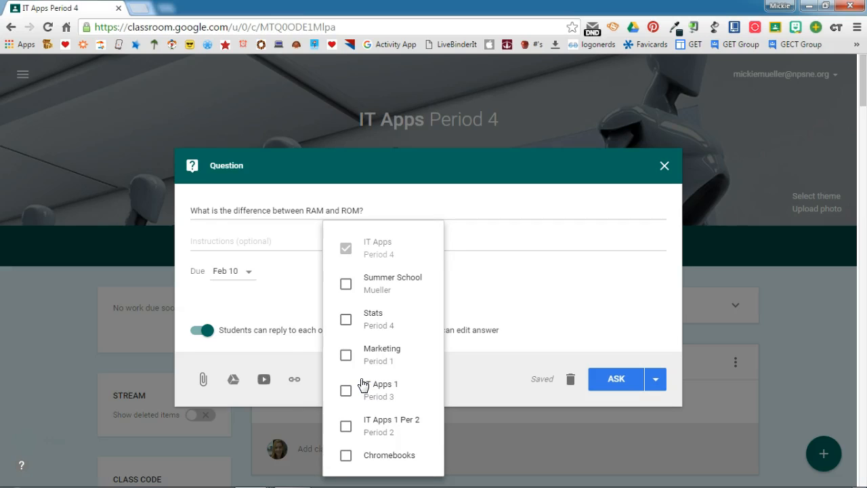
left_click(366, 378)
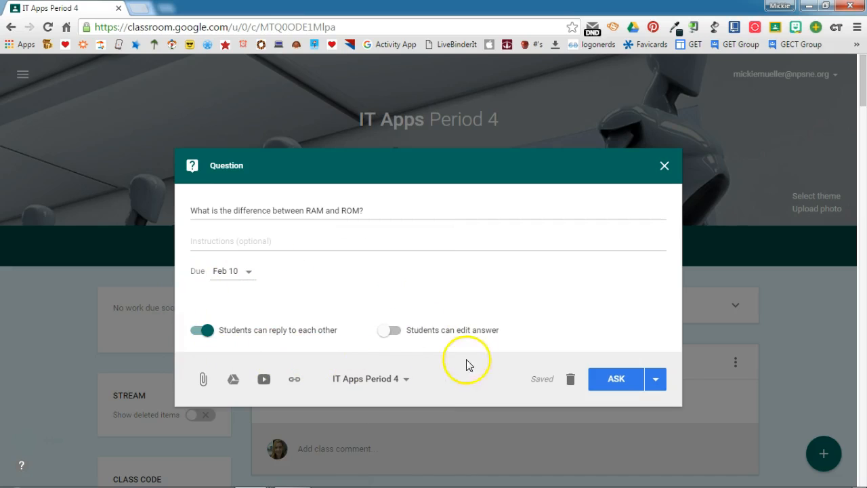
mouse_move(309, 351)
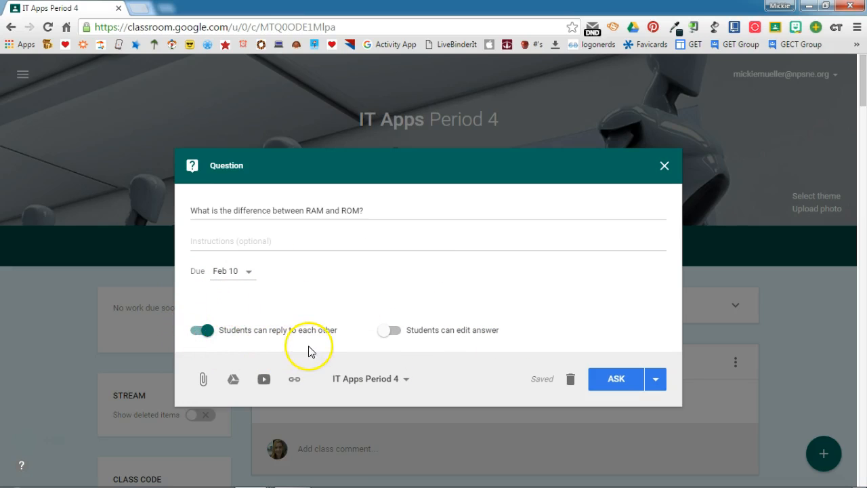
mouse_move(270, 337)
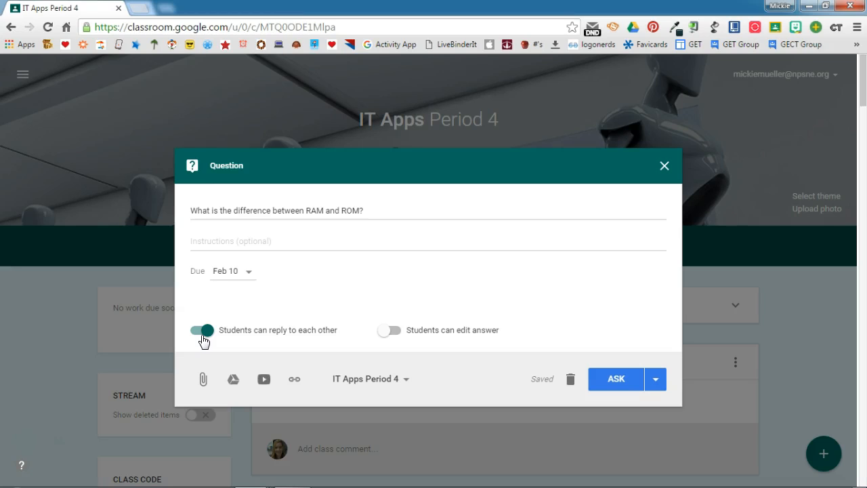
left_click(201, 331)
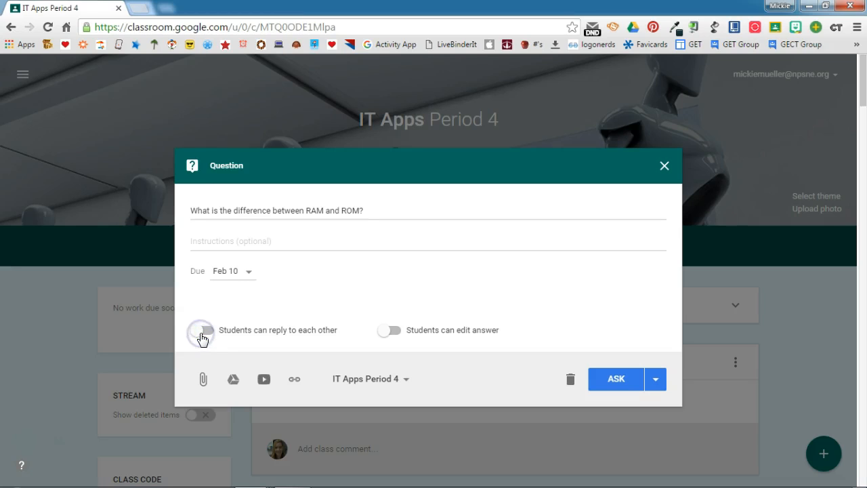
left_click(200, 331)
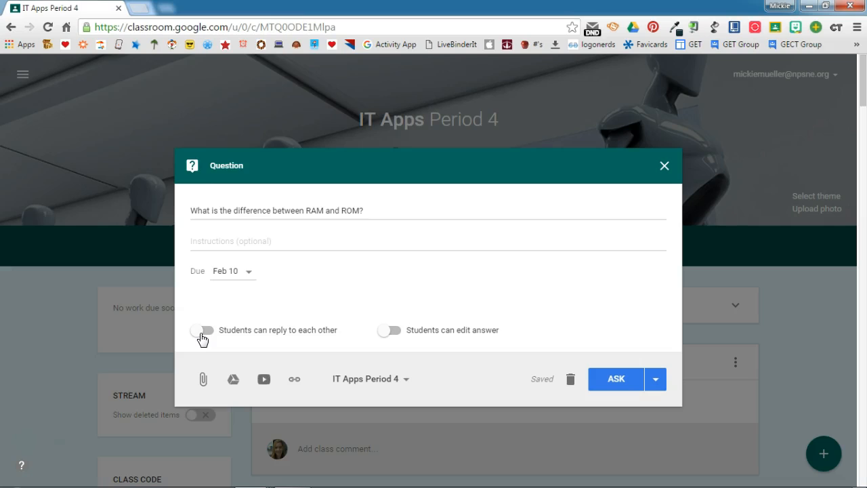
left_click(201, 330)
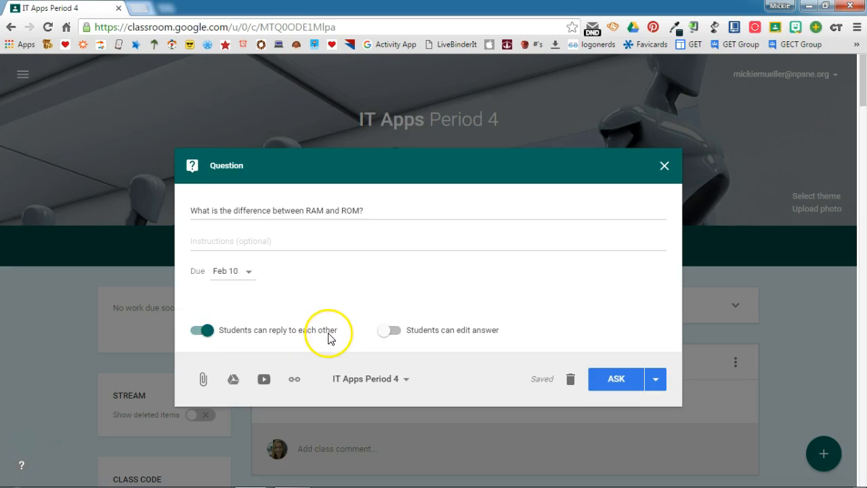
mouse_move(459, 336)
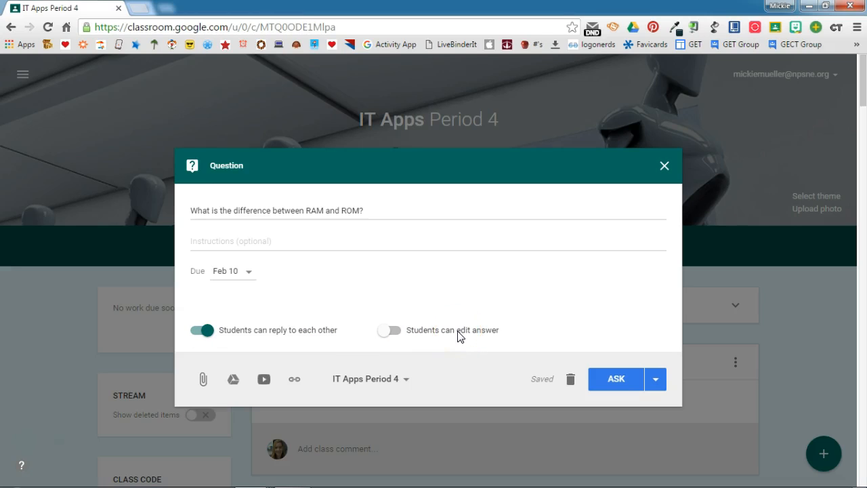
mouse_move(440, 342)
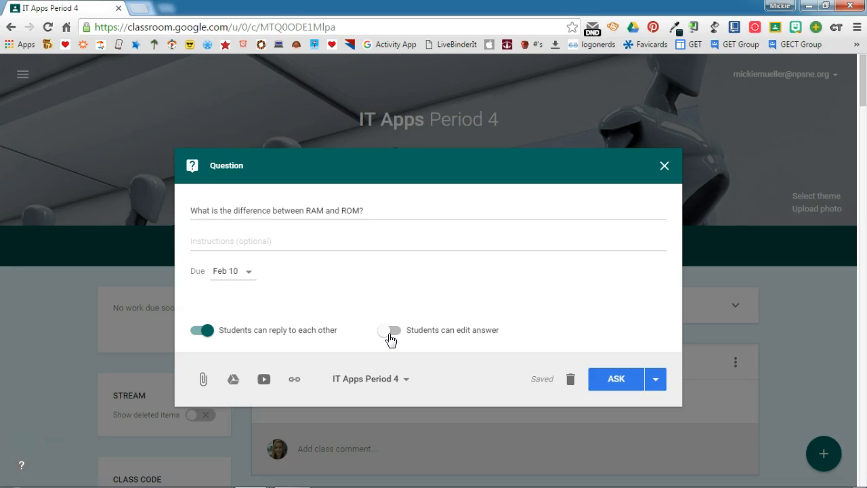
left_click(387, 331)
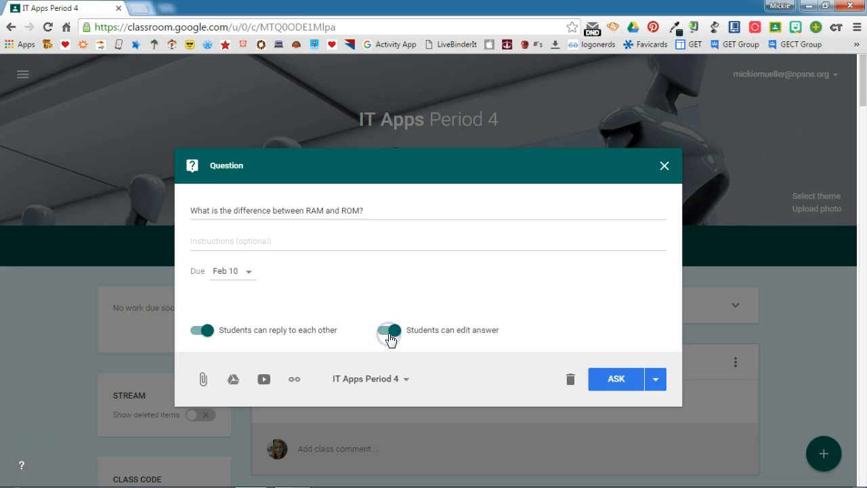
left_click(388, 330)
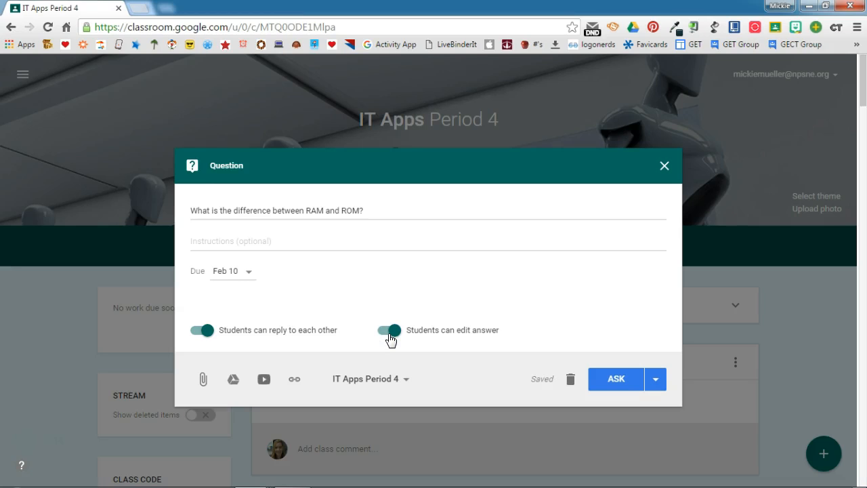
left_click(387, 330)
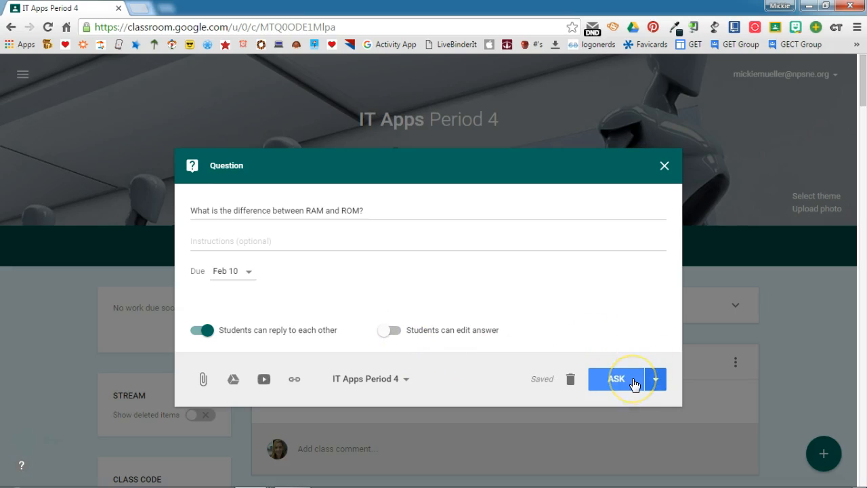
Step: Post the RAM and ROM question to the class stream with Ask
left_click(615, 378)
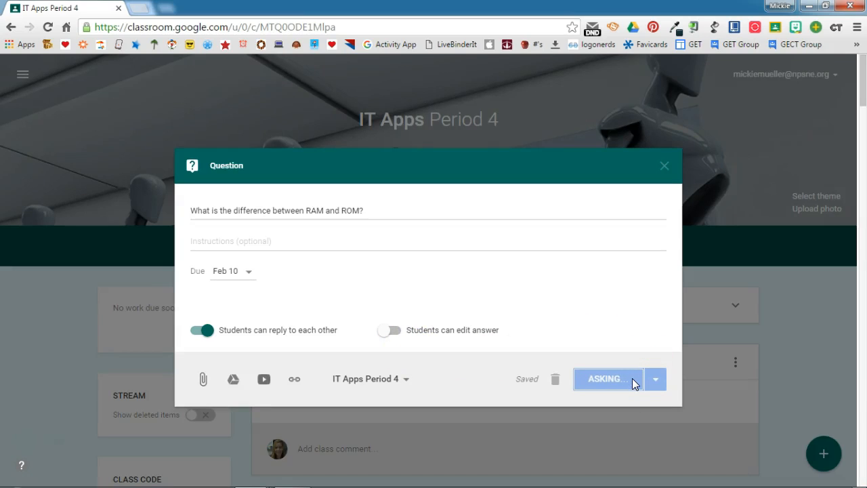
left_click(604, 380)
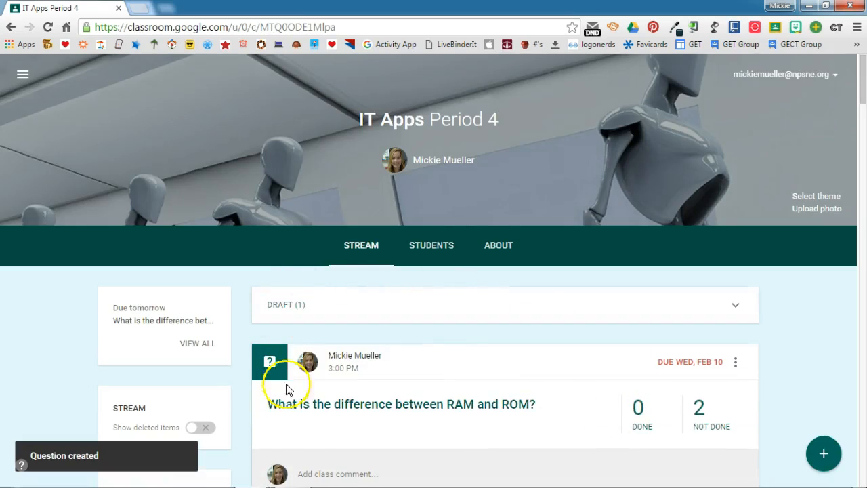
left_click(639, 349)
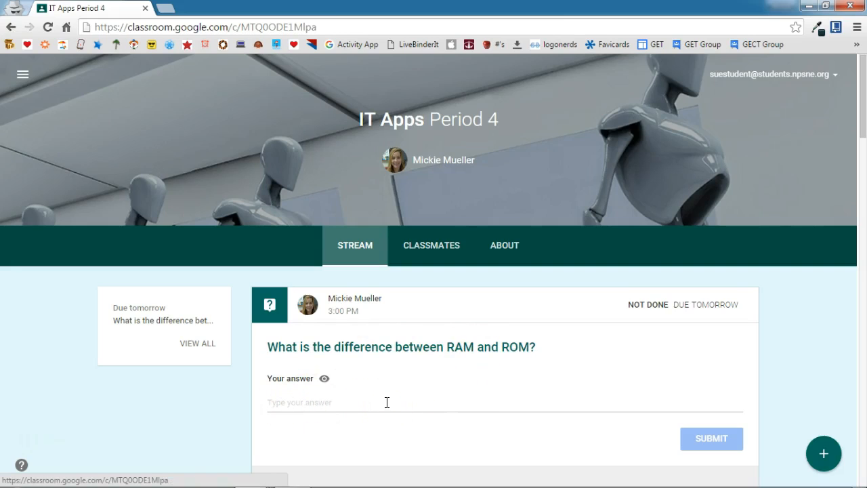
mouse_move(325, 378)
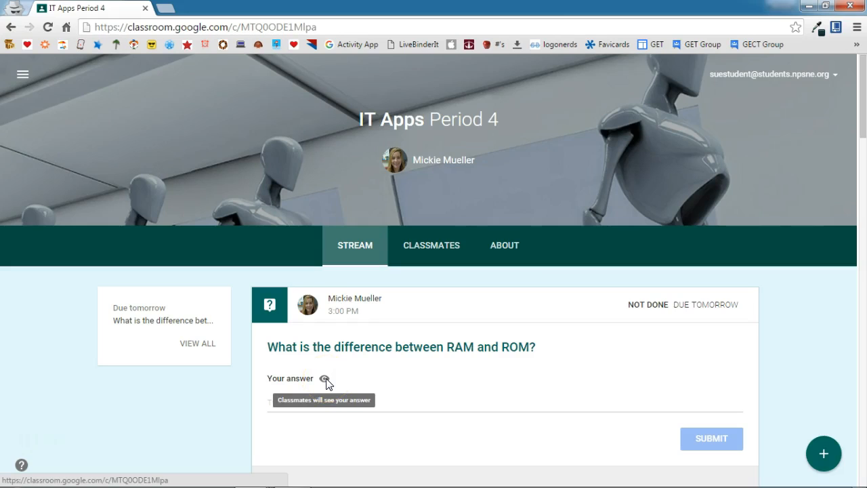
Step: Submit the student answer 'RAM is bad and ROM is good.' and go to classmates' answers
type("RAM is bad and ROM is good.")
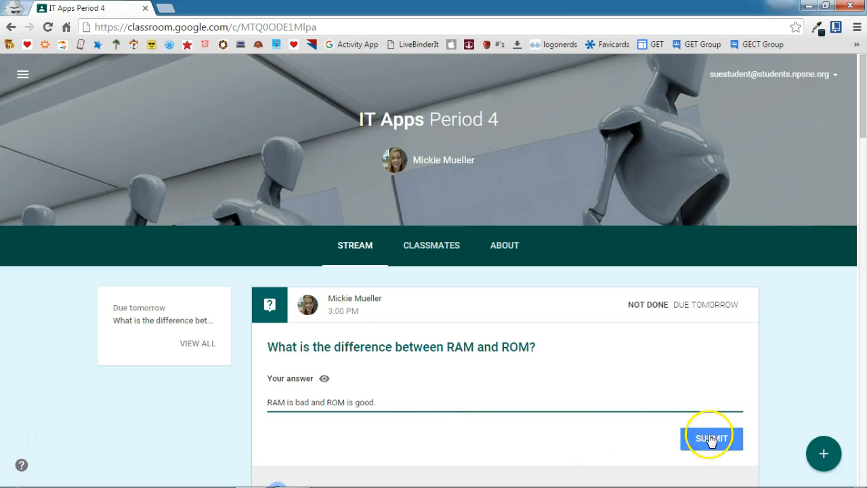
left_click(711, 438)
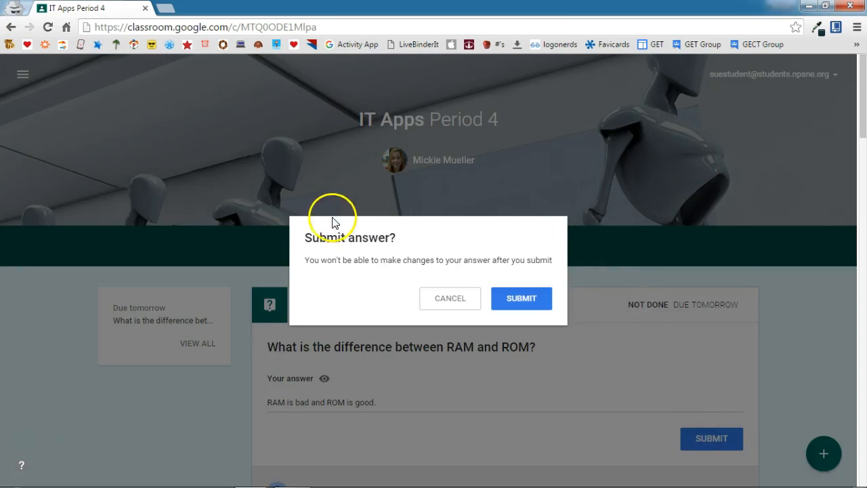
mouse_move(459, 279)
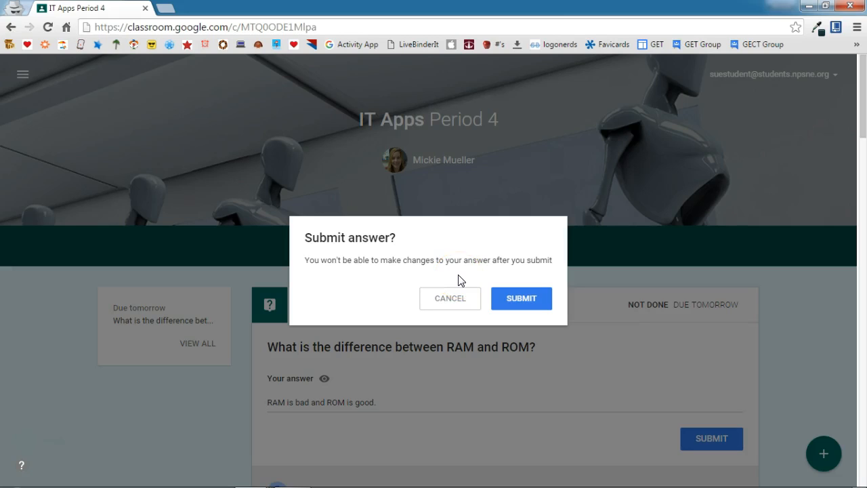
mouse_move(515, 274)
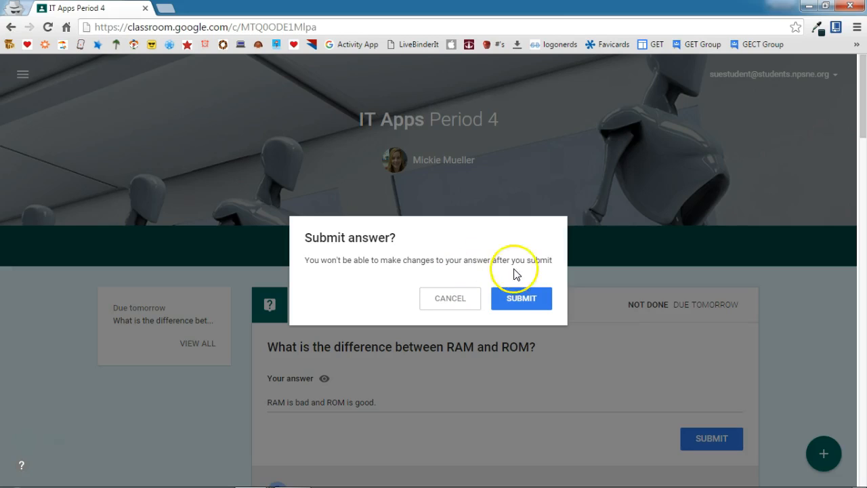
left_click(520, 298)
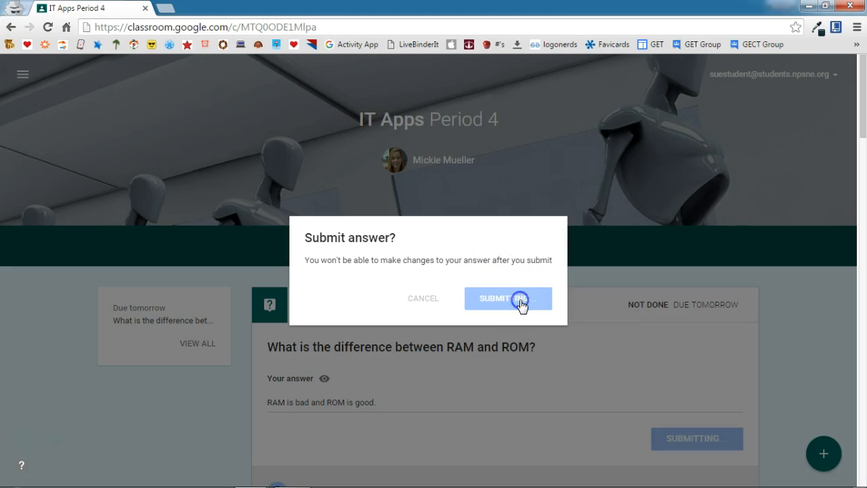
left_click(496, 298)
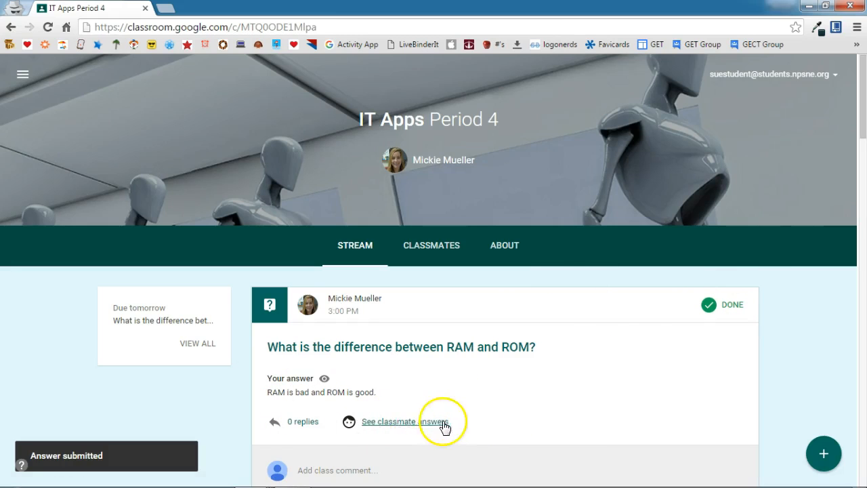
left_click(405, 420)
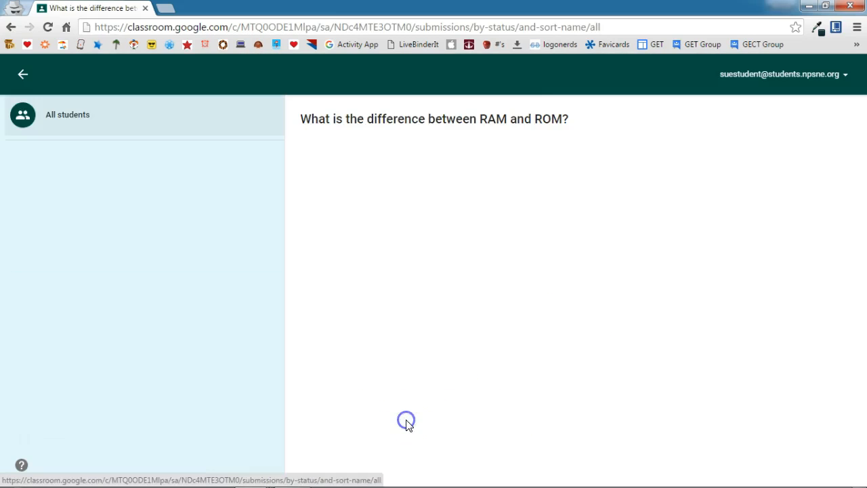
Step: Switch toward the teacher account to view the question's student answers
left_click(479, 73)
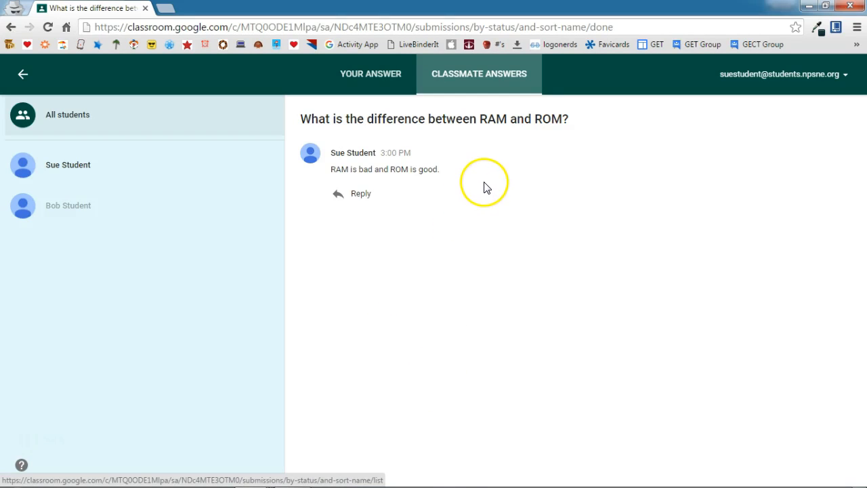
mouse_move(454, 163)
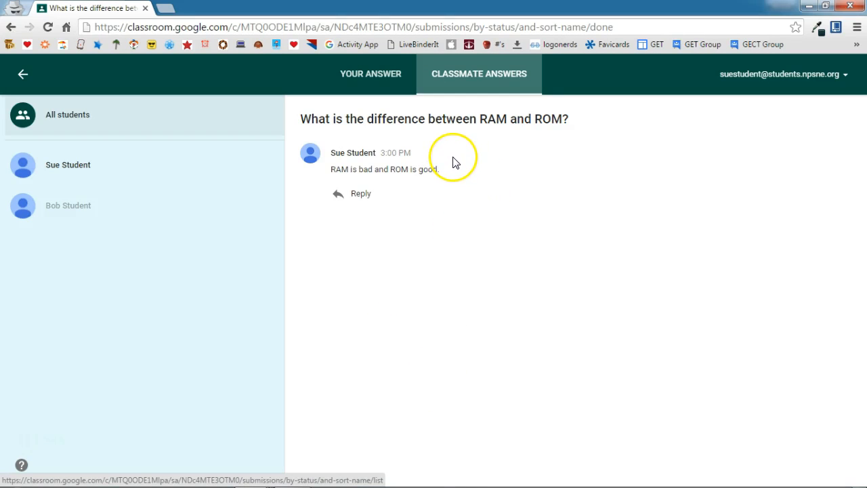
mouse_move(427, 237)
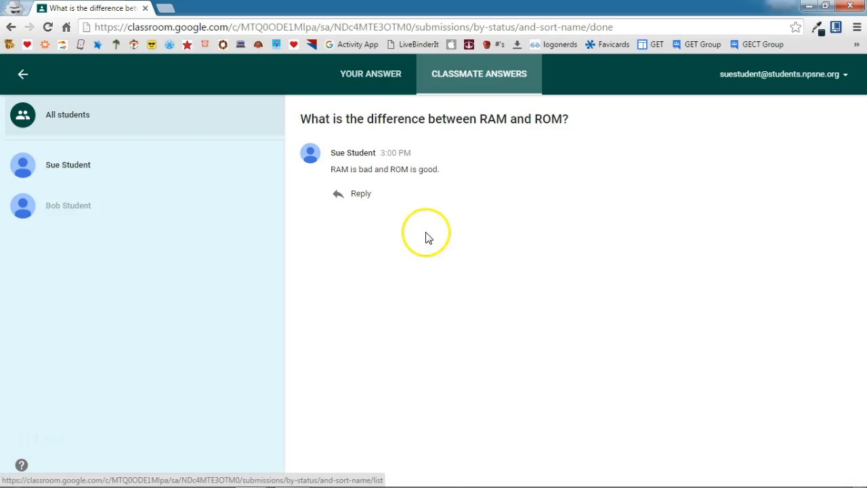
mouse_move(364, 196)
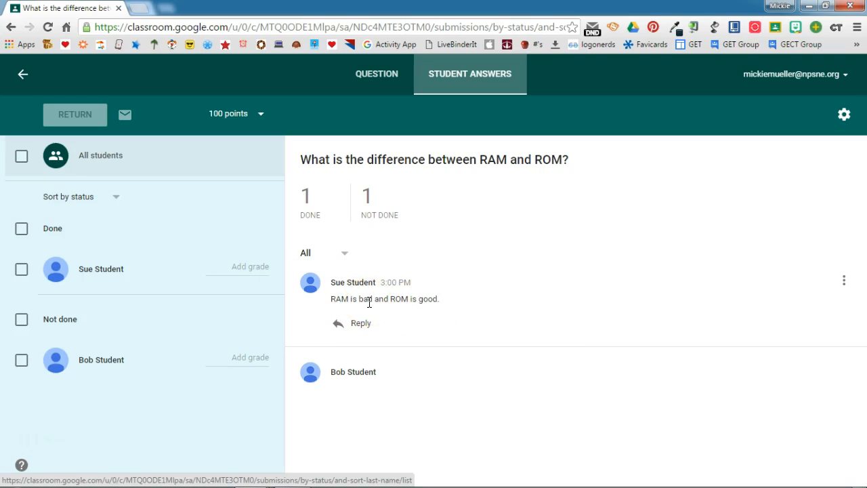
mouse_move(360, 326)
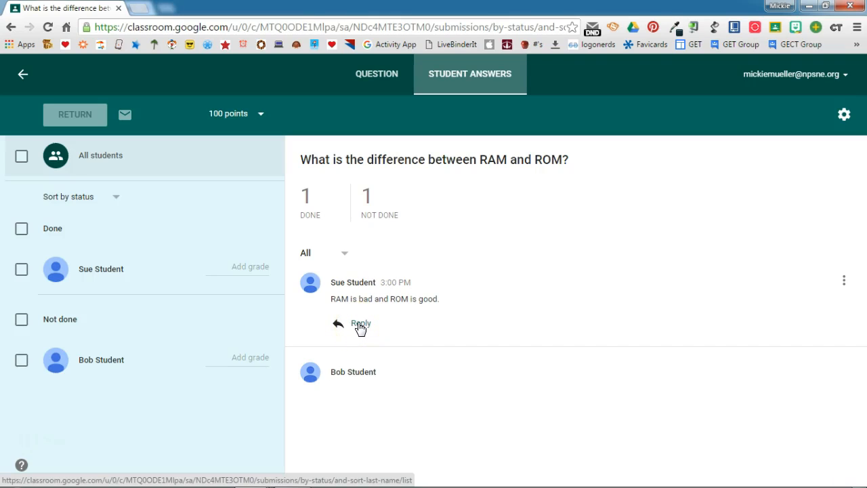
Step: Reply to Sue Student's answer with 'Can you be more specific?' and post it
left_click(361, 323)
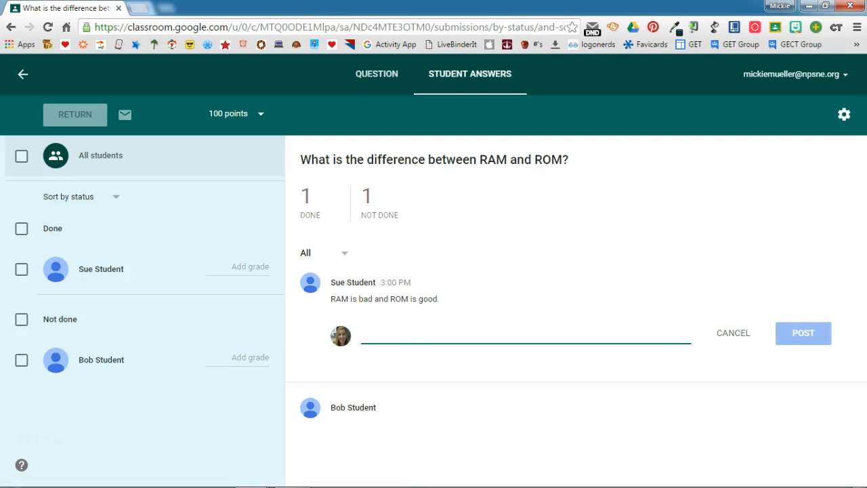
type("Can you be more specific?")
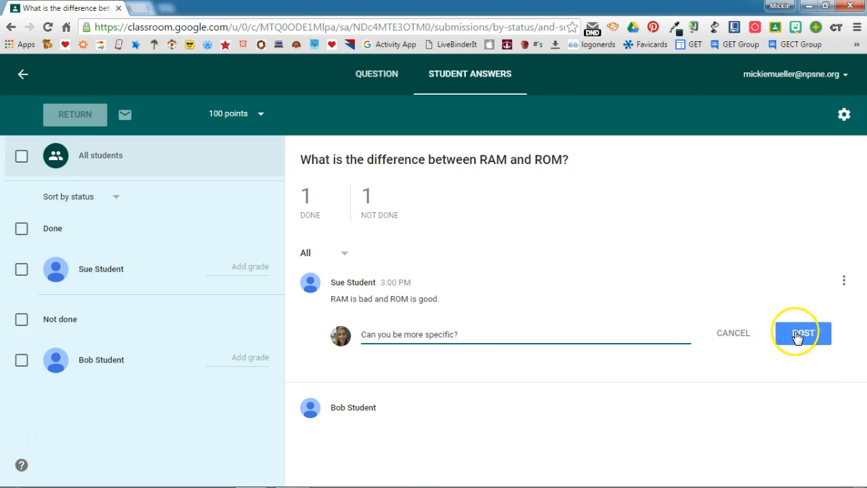
left_click(802, 333)
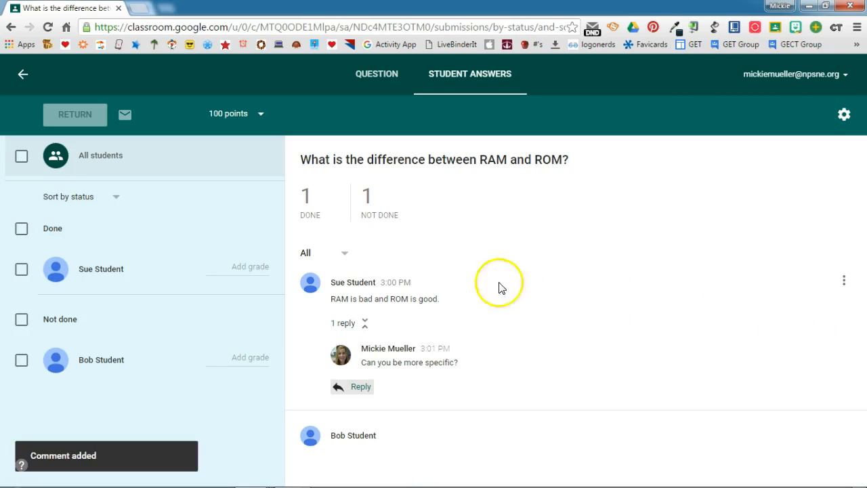
mouse_move(481, 330)
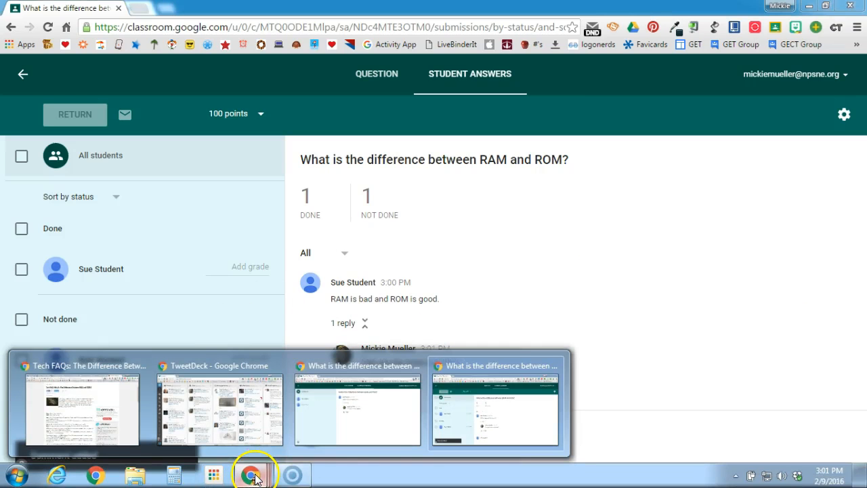
Step: Return to the student's window and start a reply under the teacher's comment
left_click(496, 409)
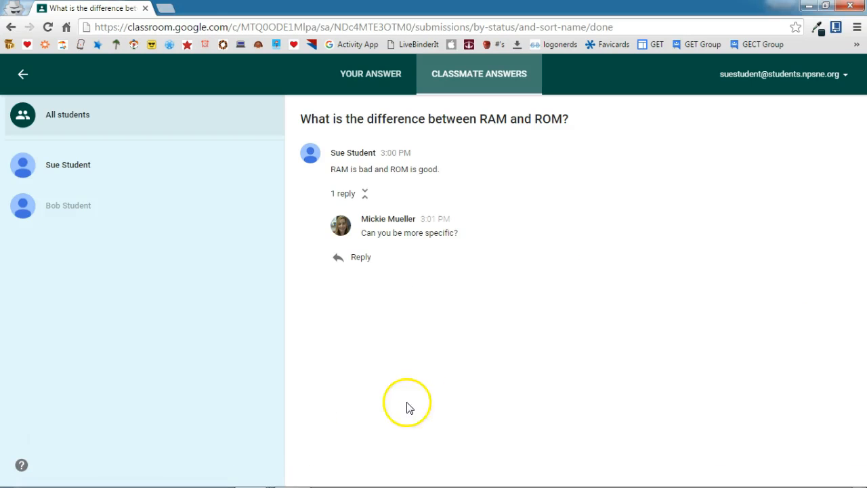
mouse_move(404, 284)
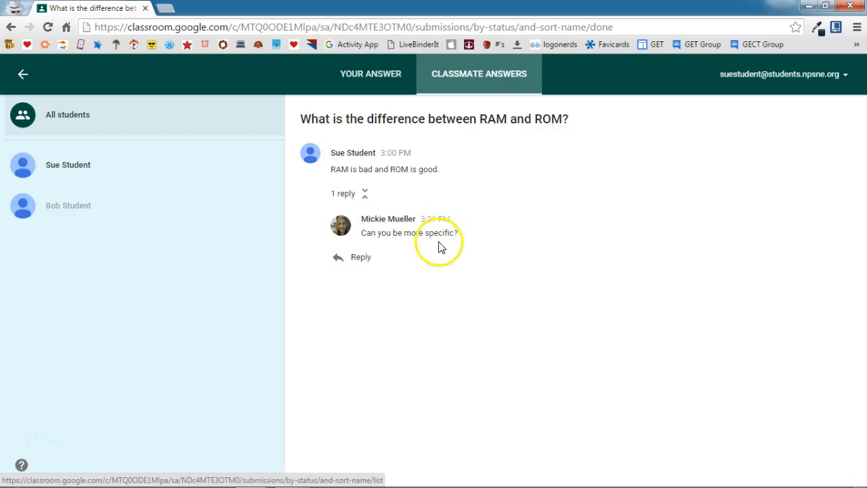
mouse_move(357, 263)
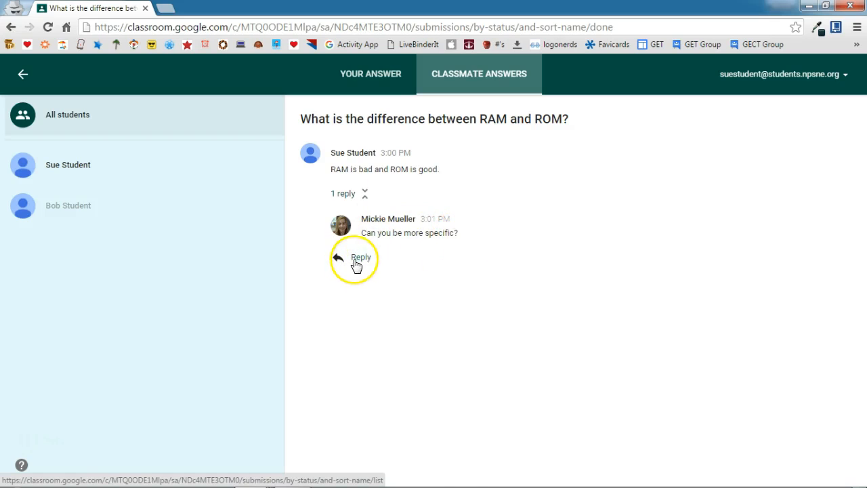
left_click(360, 257)
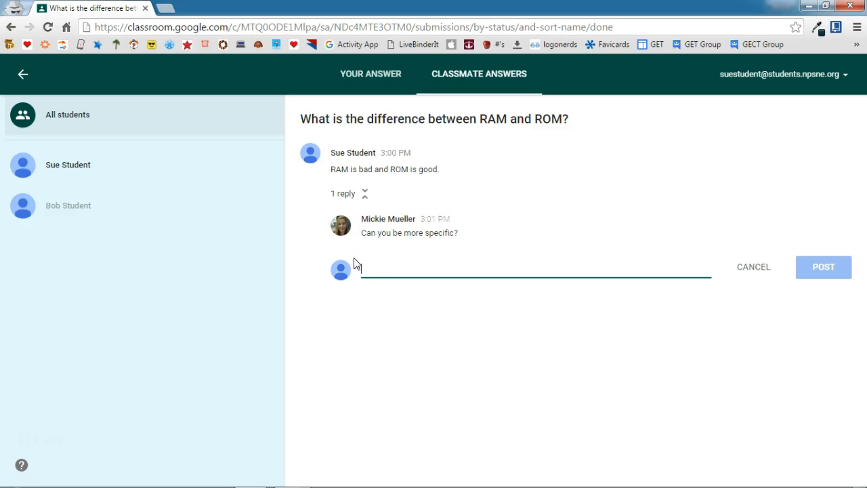